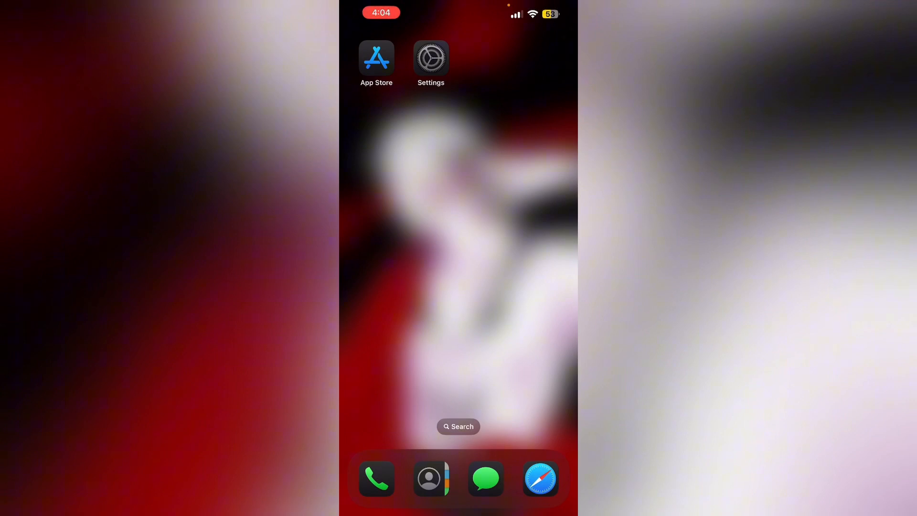
Step: Launch the Settings app from the Home Screen
{"action": "left_click", "coordinate": [431, 57]}
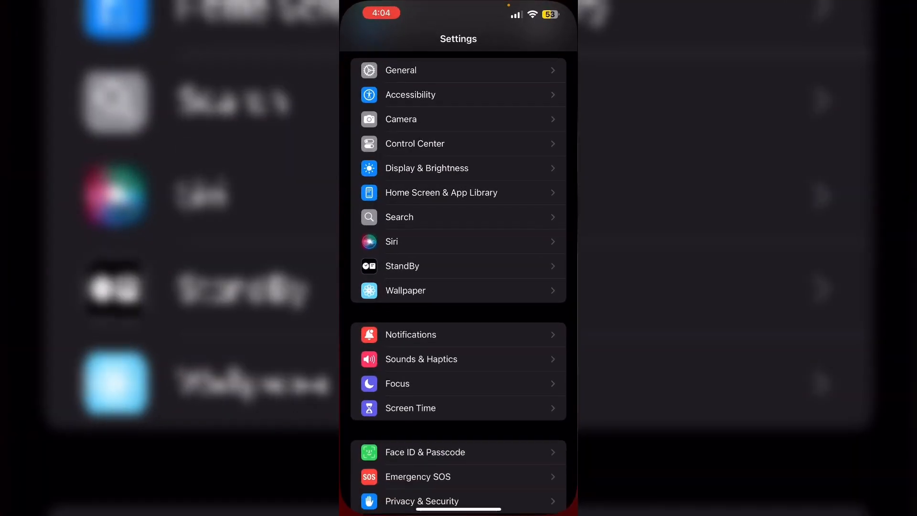
Step: Go to Screen Time, then Content & Privacy Restrictions
{"action": "left_click", "coordinate": [411, 408]}
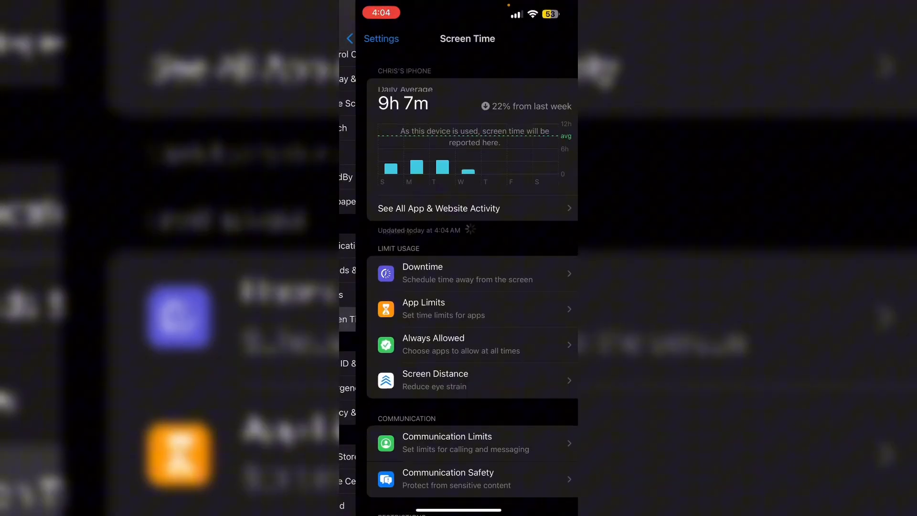
{"action": "scroll", "scroll_direction": "down", "scroll_amount": 3}
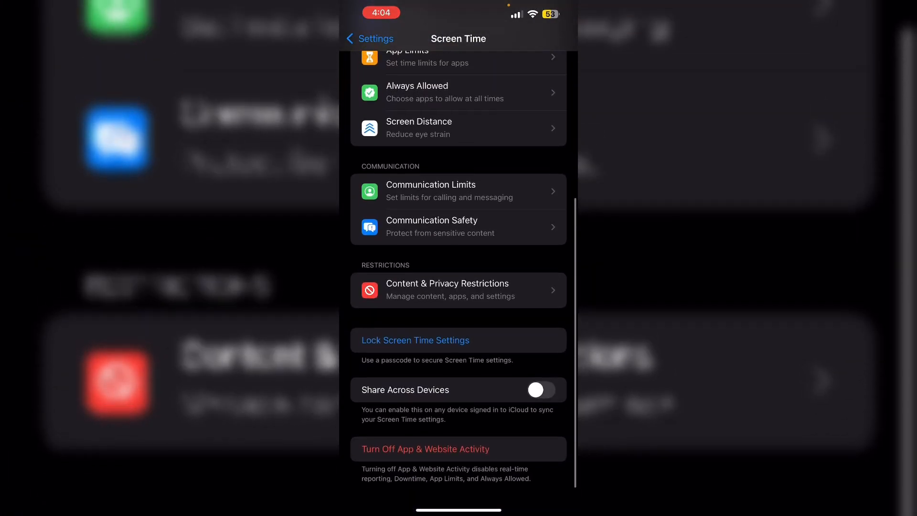
{"action": "left_click", "coordinate": [458, 290]}
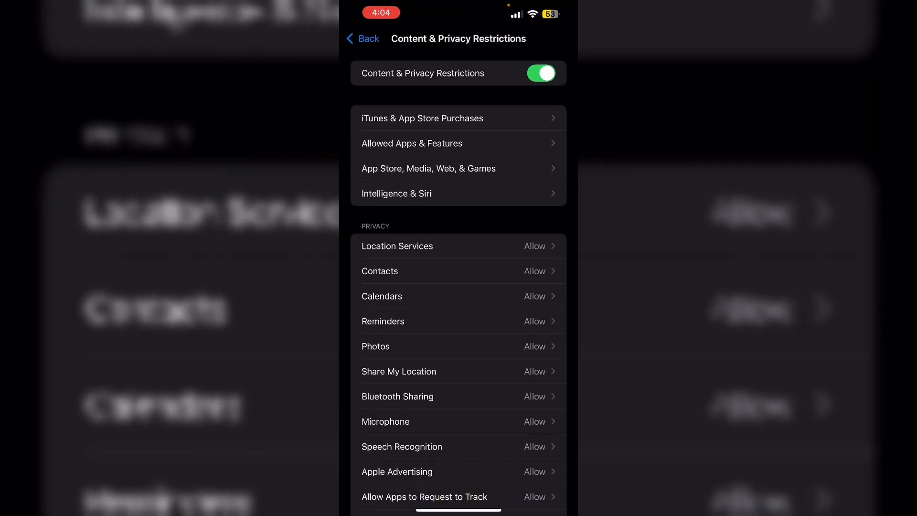
Step: Open iTunes & App Store Purchases, then the In-app Purchases options showing Allow
{"action": "left_click", "coordinate": [422, 118]}
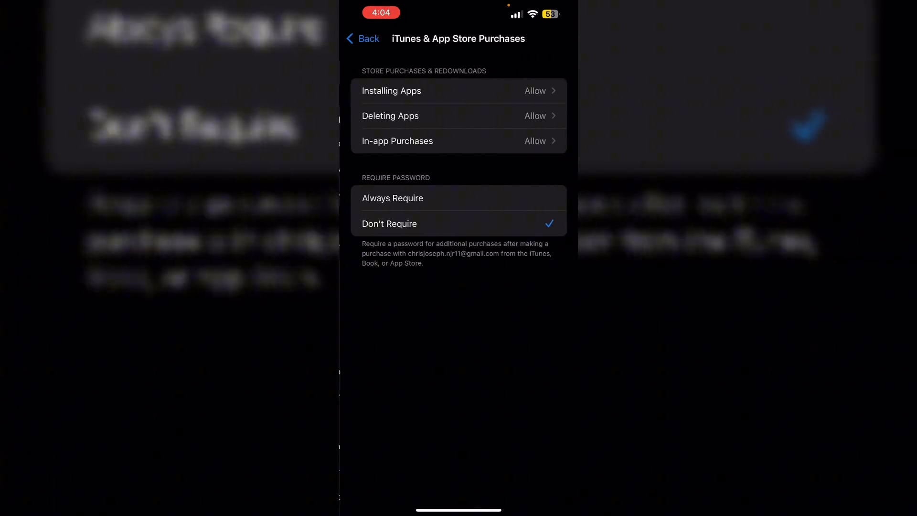
{"action": "left_click", "coordinate": [398, 141]}
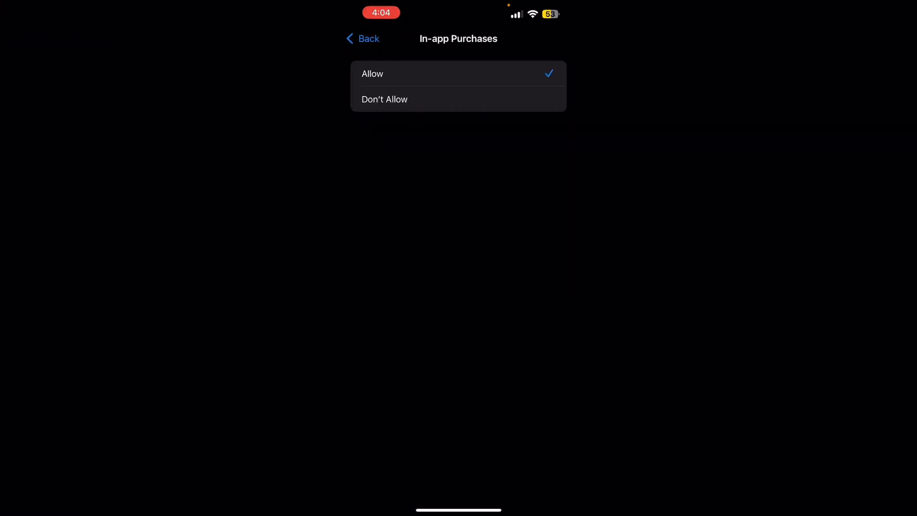